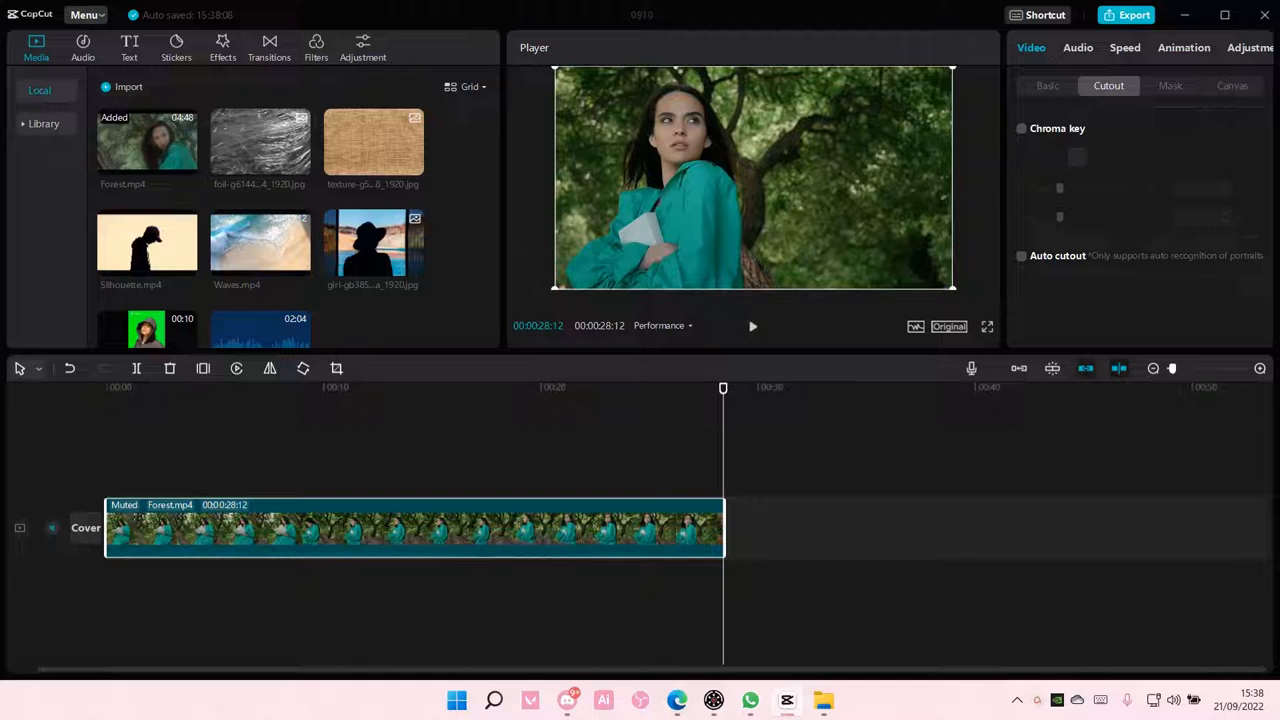
Scrub the Forest clip preview to a few moments and return to its start
click(436, 388)
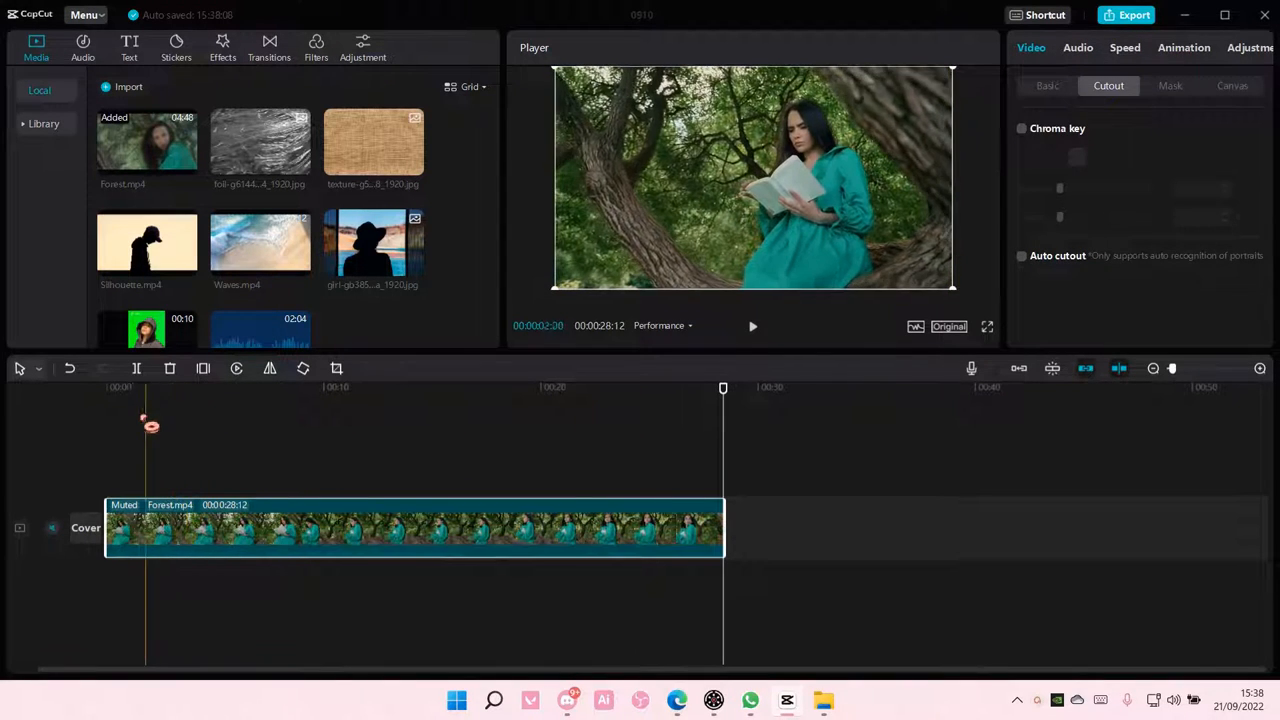
click(284, 388)
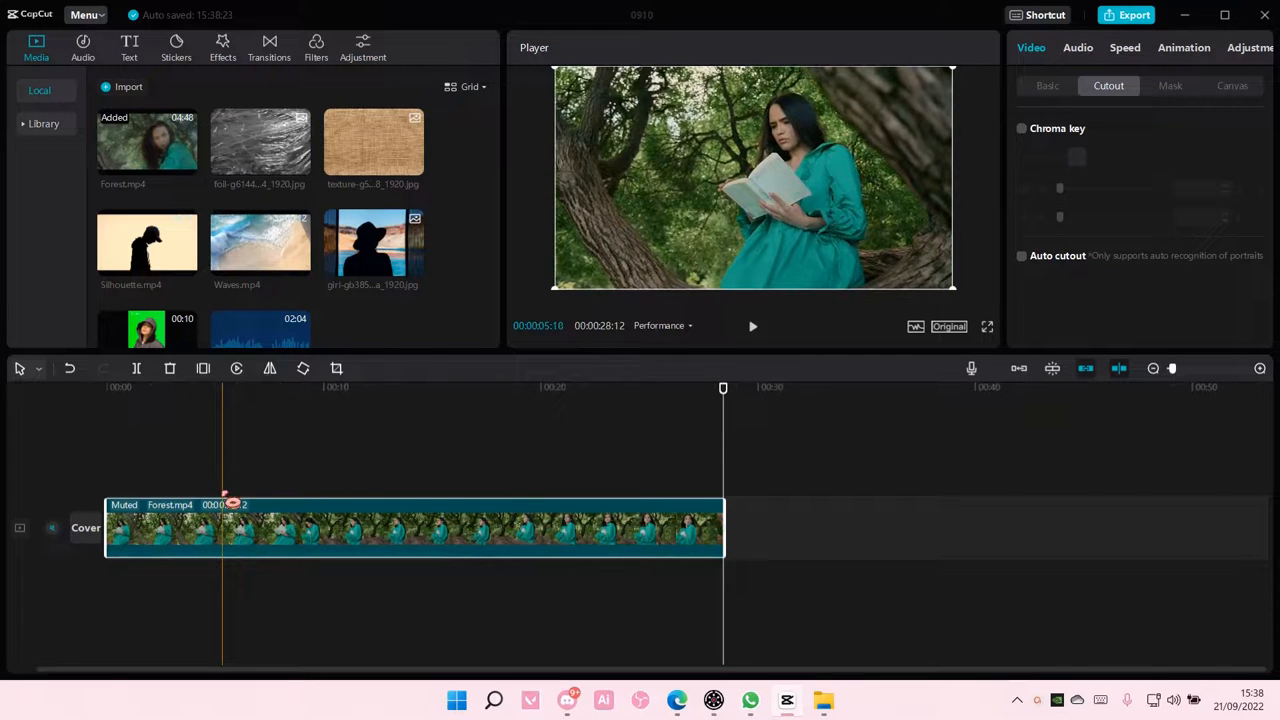
click(414, 388)
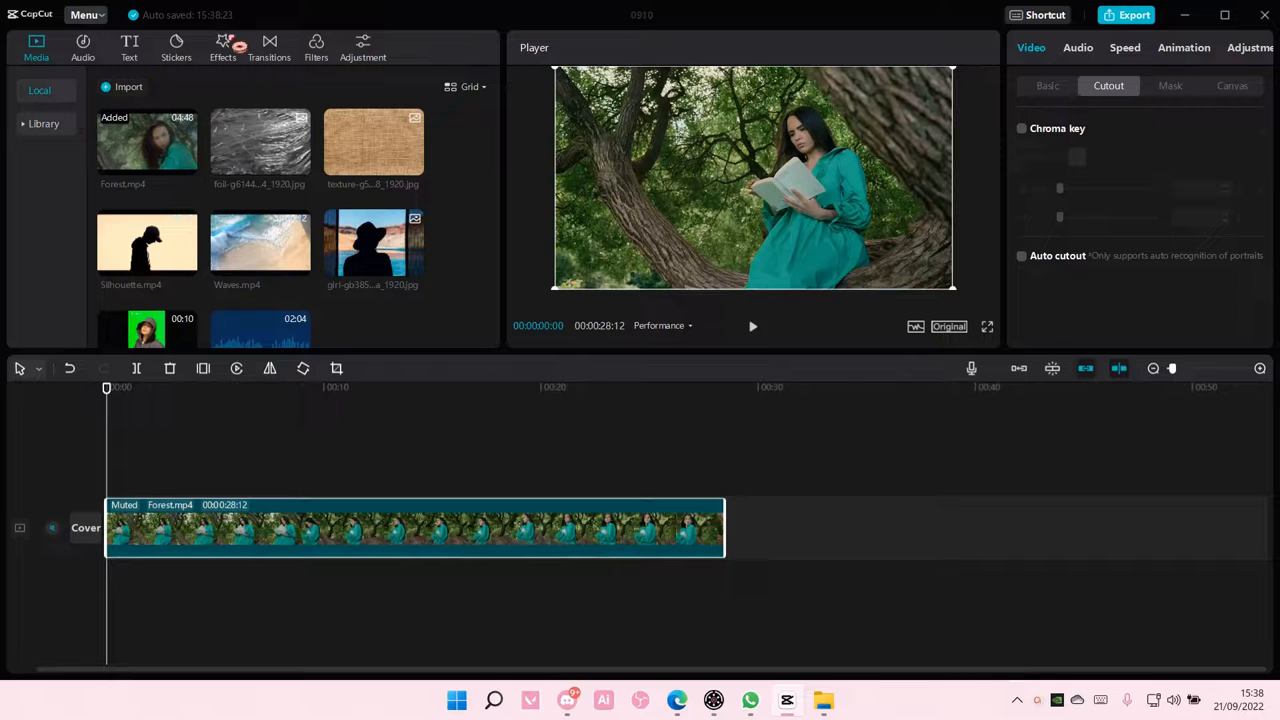
Add the Basic Blur effect over the whole Forest clip at strength 50
click(222, 48)
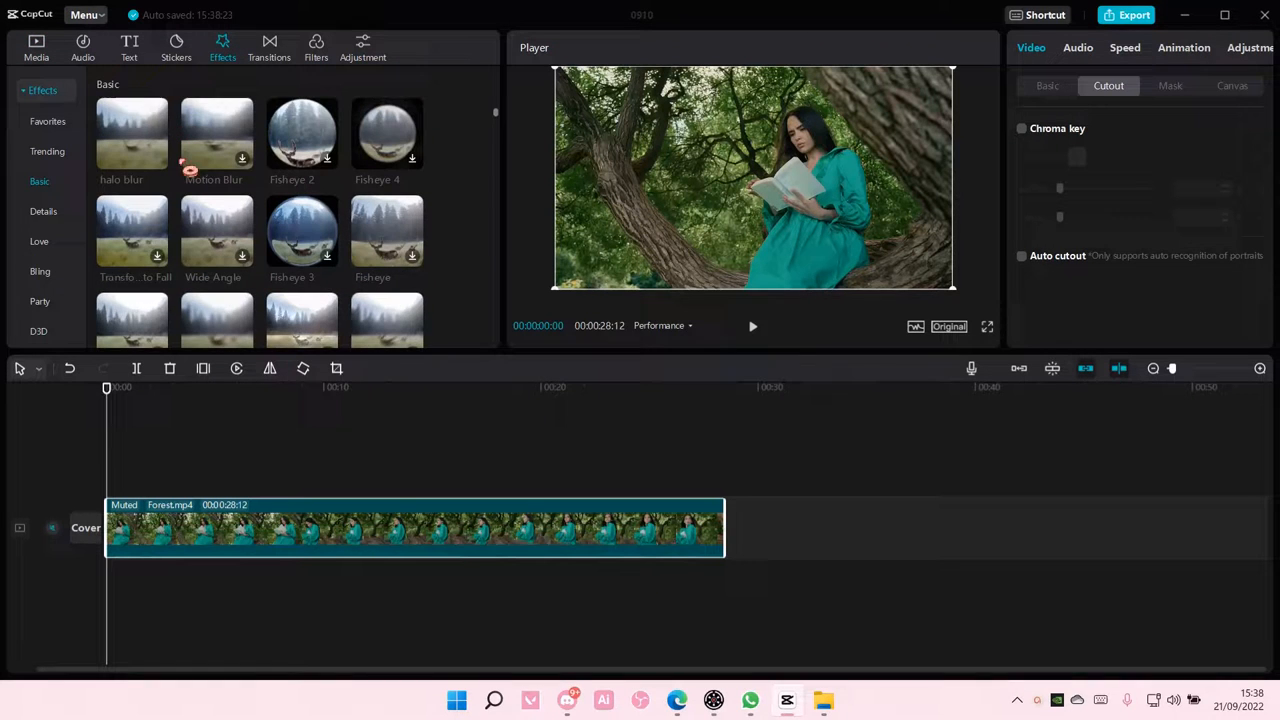
scroll(down, 3)
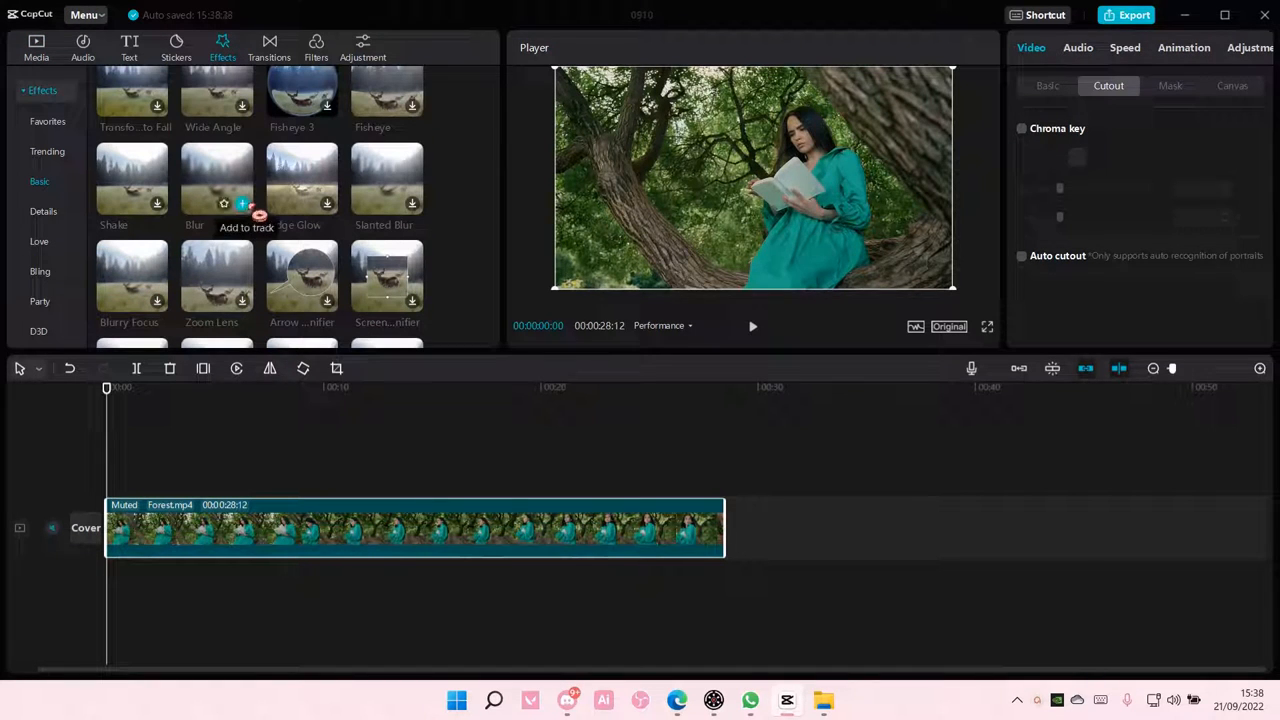
click(216, 190)
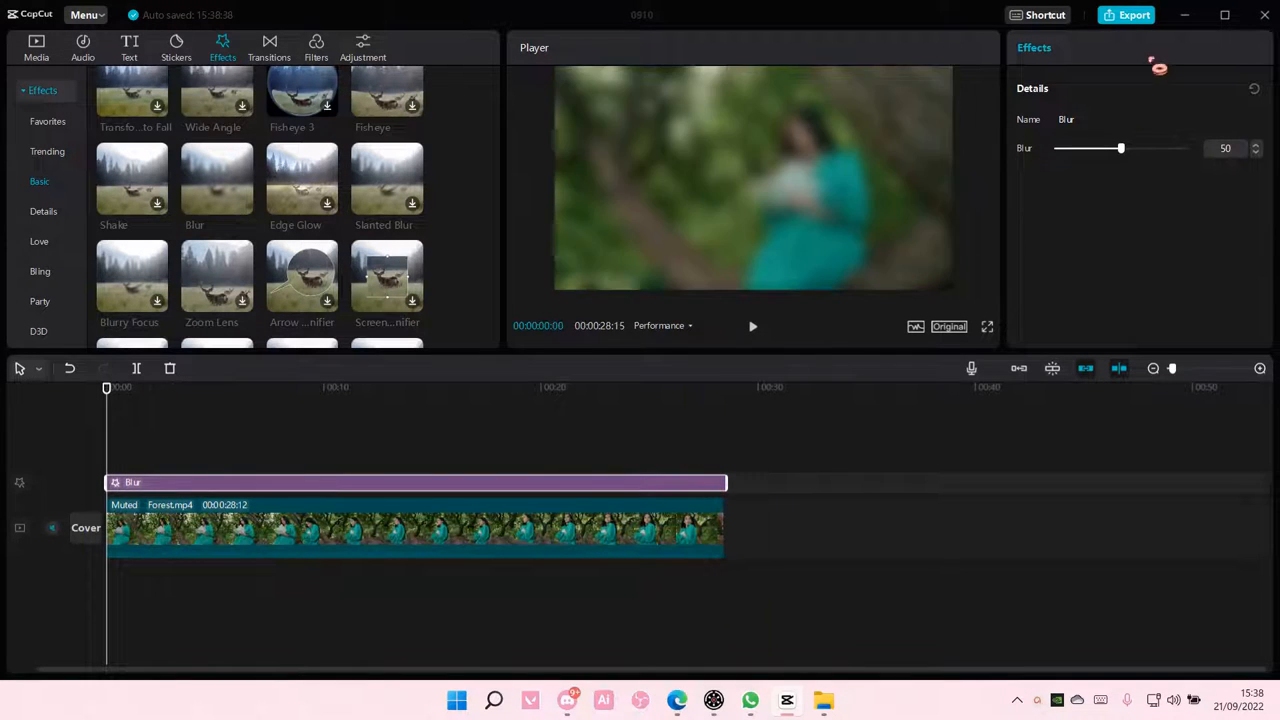
Export the blurred video as 0910(1).mp4 at 1080p and dismiss the finish message
click(1126, 16)
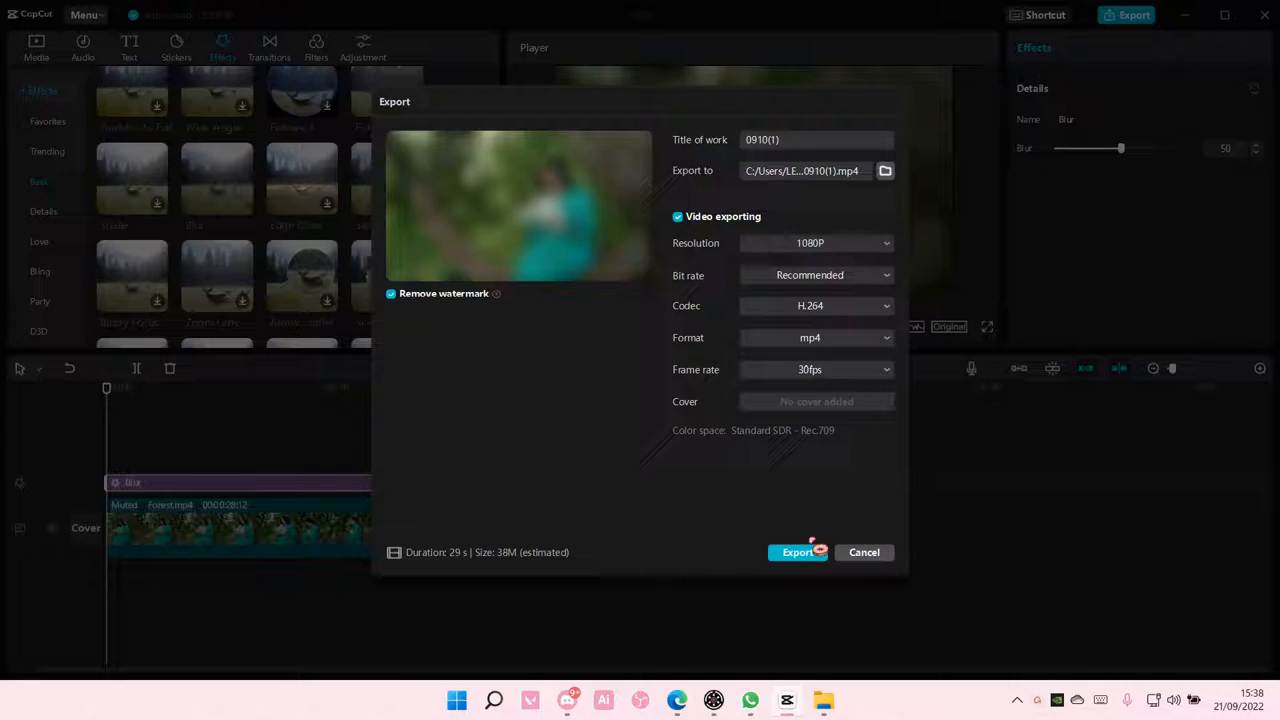
click(796, 552)
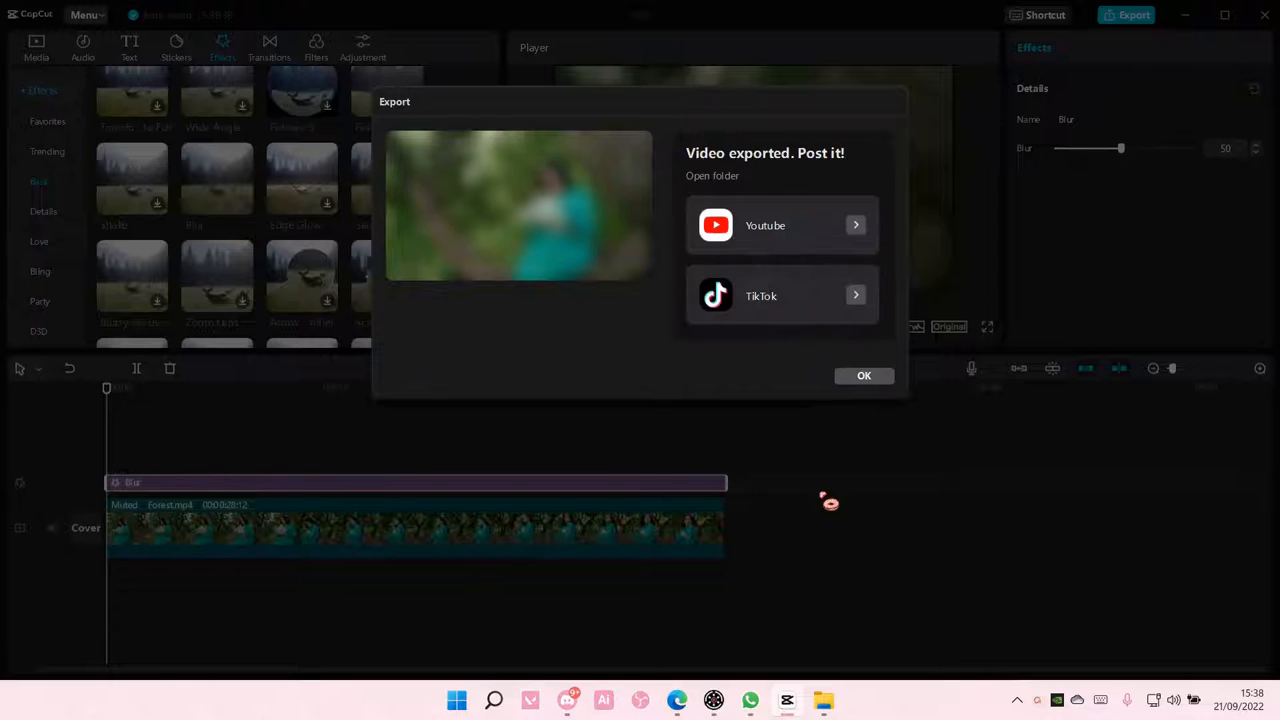
click(864, 376)
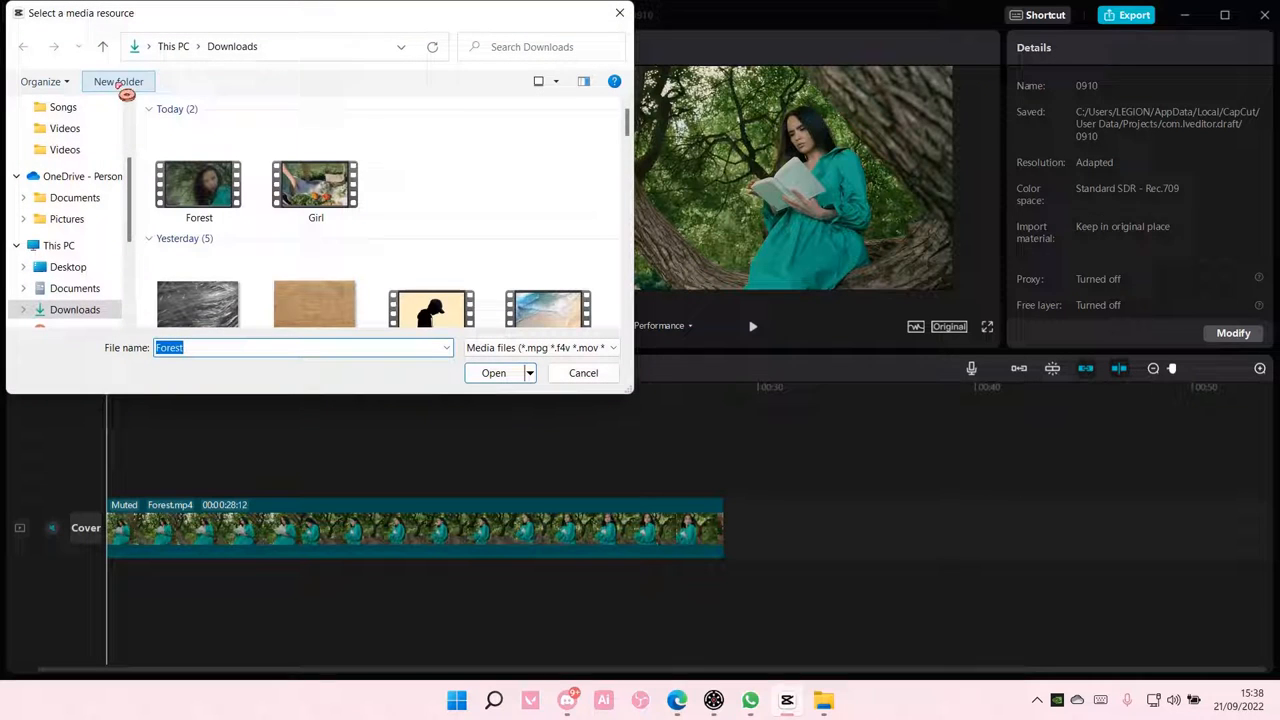
Import the exported 0910(1).mp4 from the Desktop into the project media
click(68, 266)
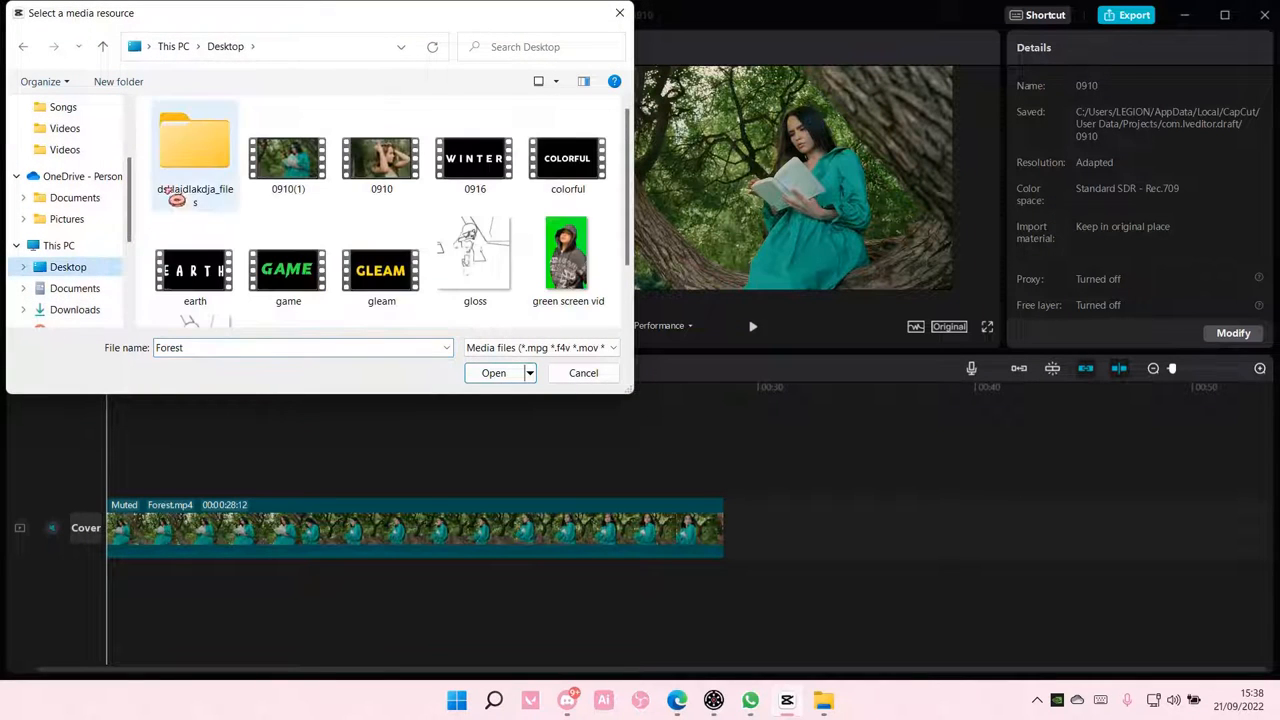
click(492, 372)
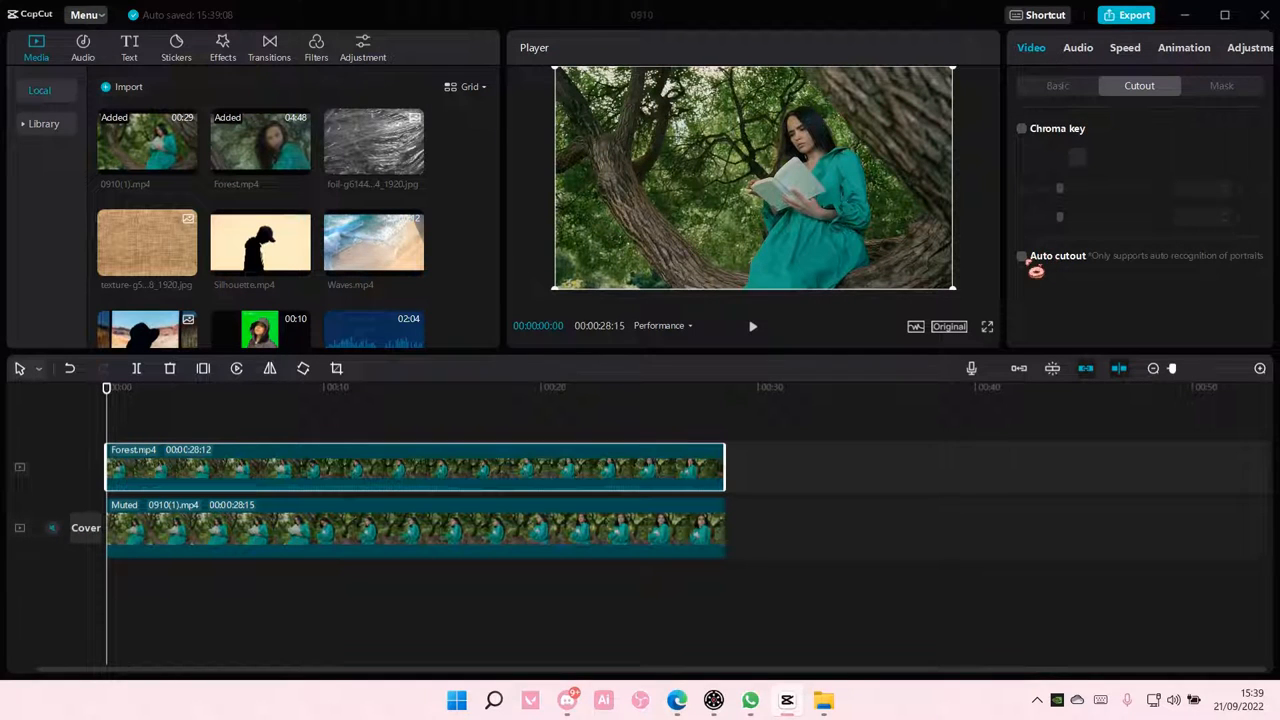
Enable Auto cutout on the upper Forest clip to isolate the woman
click(1020, 256)
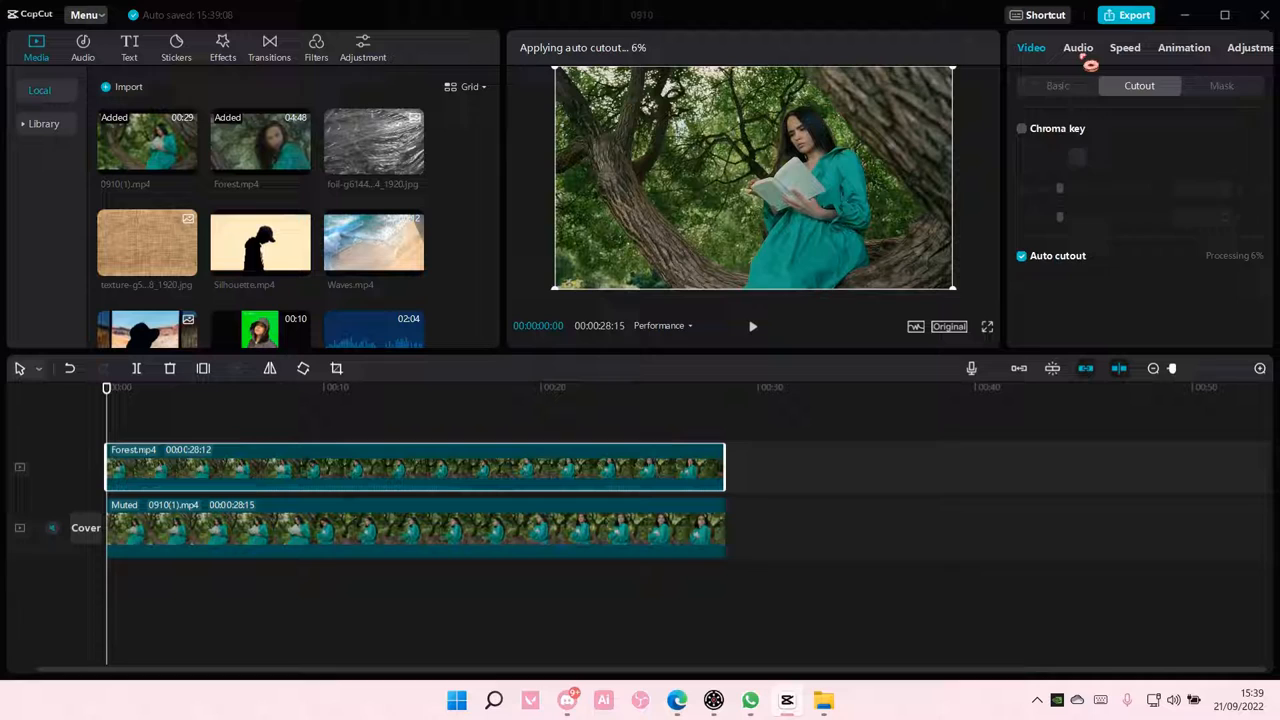
click(1078, 48)
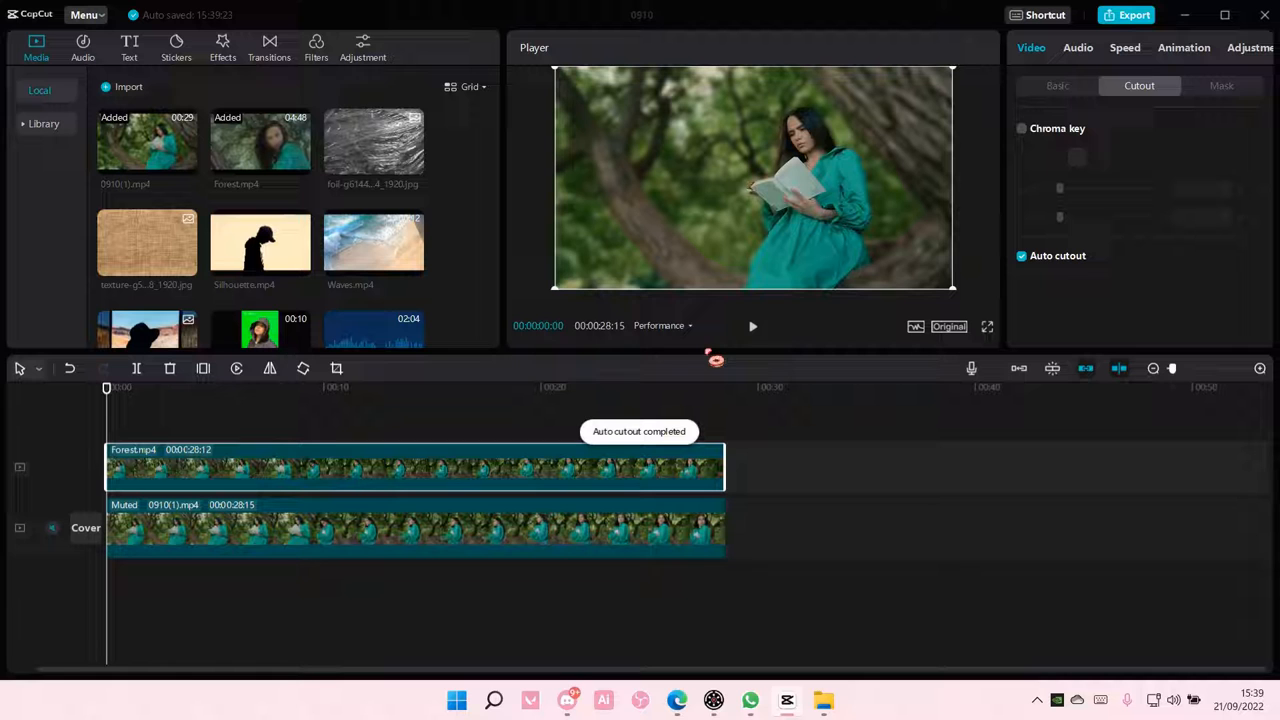
Play the composited sharp-over-blur video and view it full screen
click(752, 326)
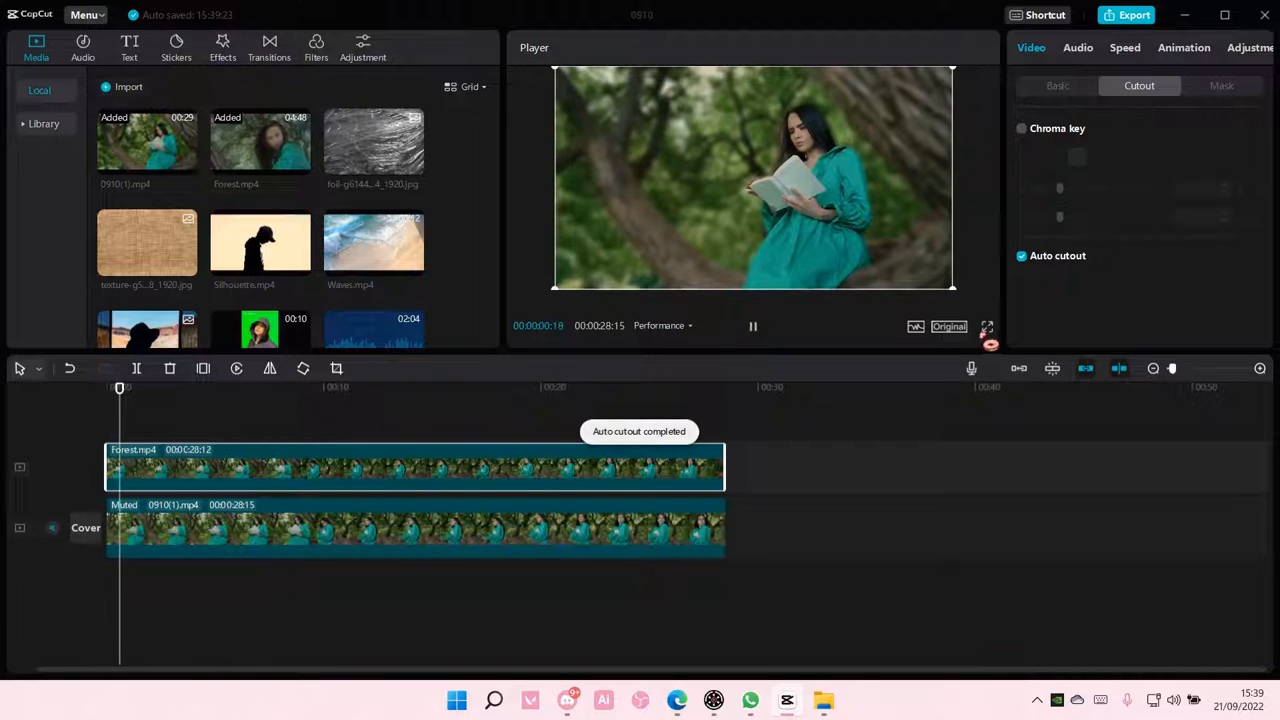
click(988, 326)
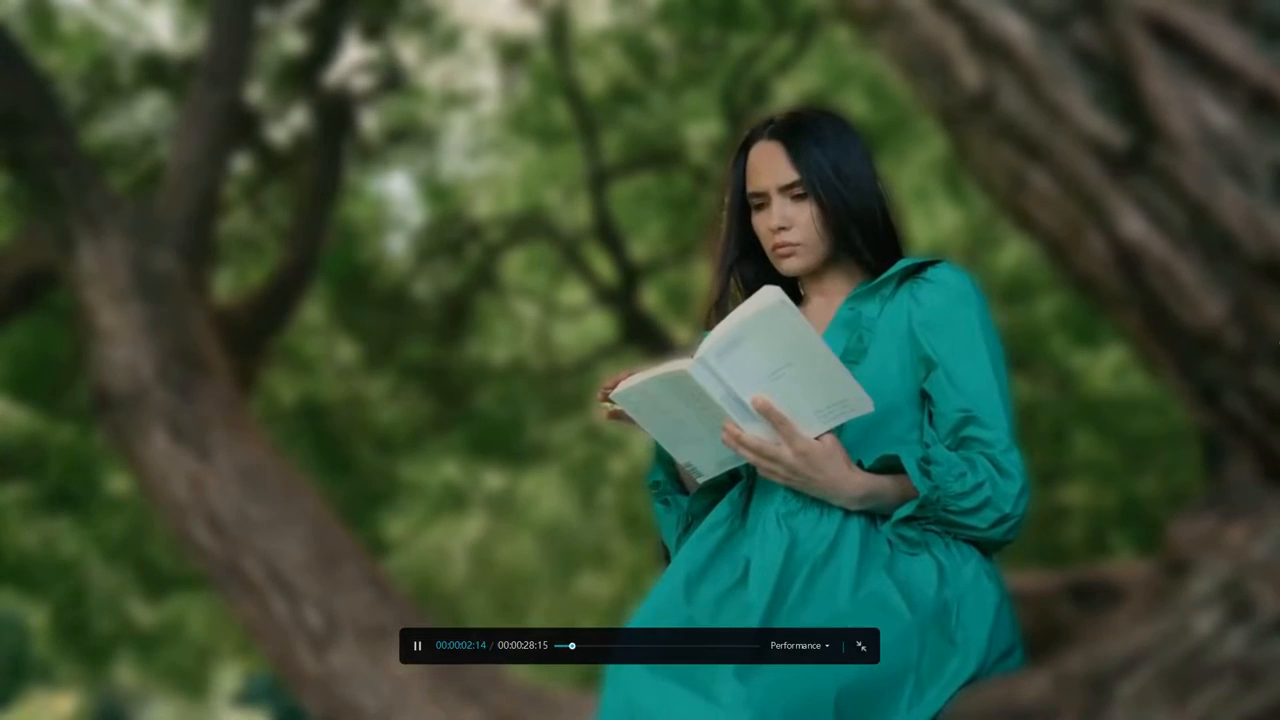